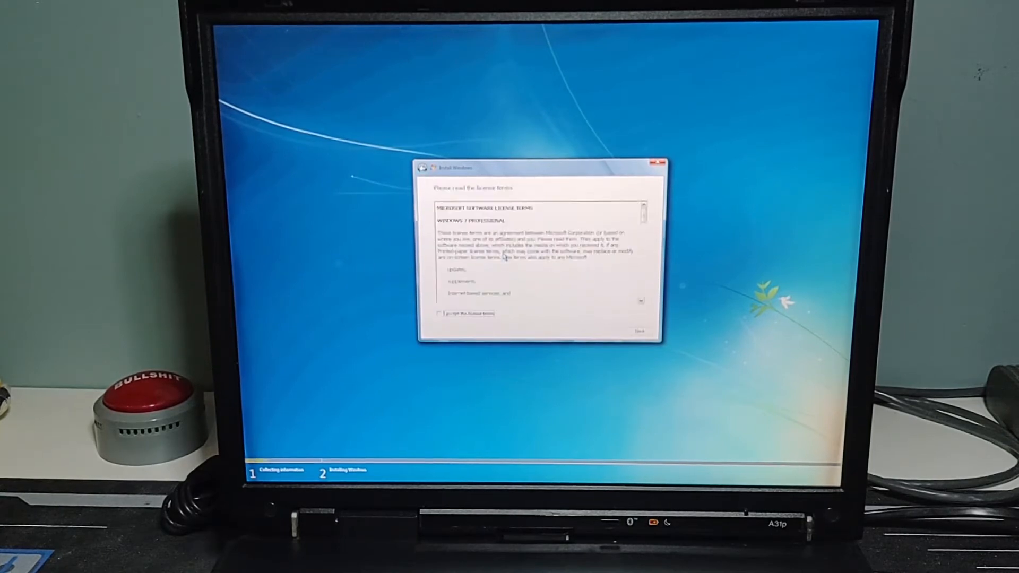
Accept the license terms and choose Disk 0 Partition 1 (C:) as the install location.
click(438, 313)
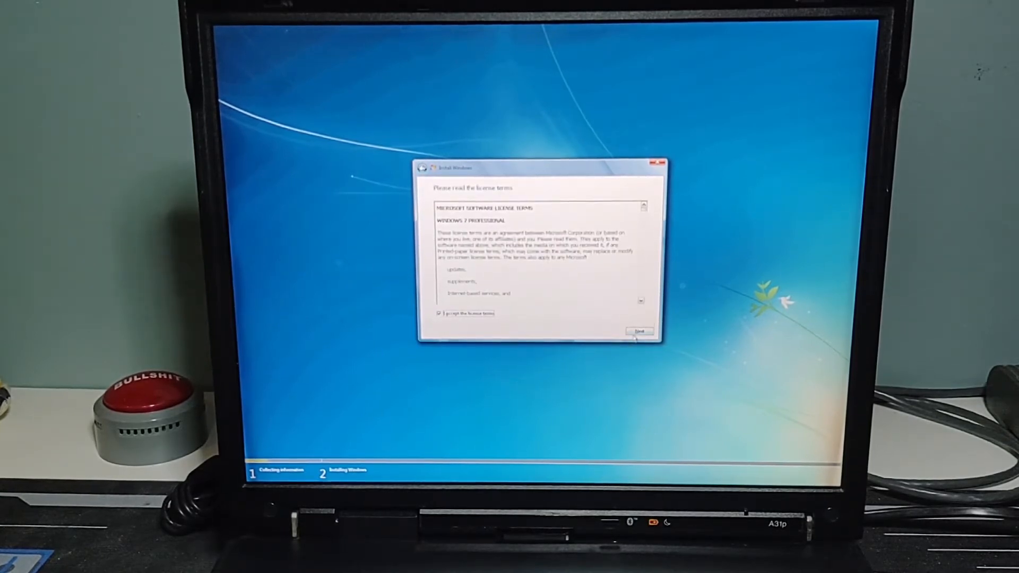
click(639, 331)
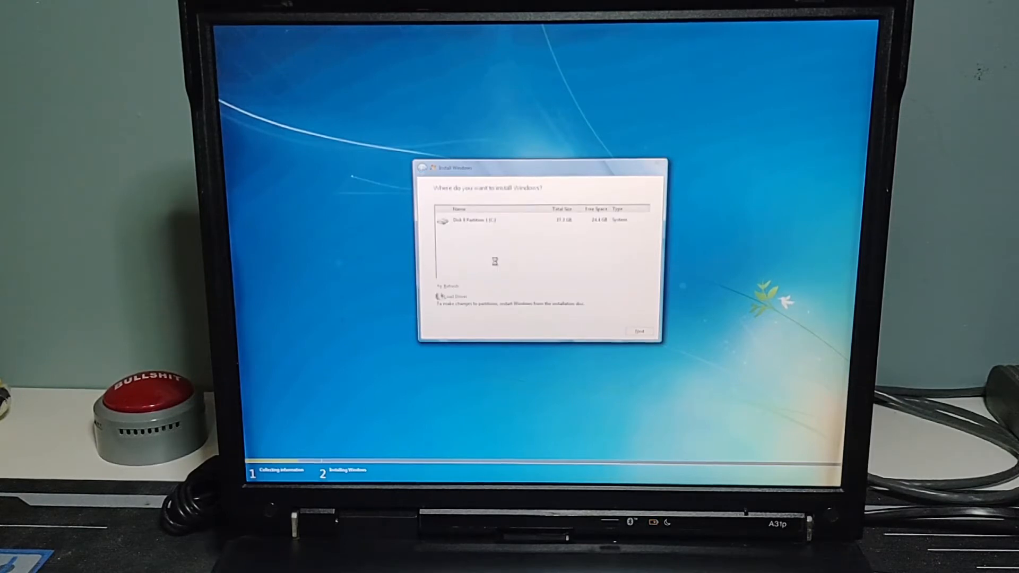
click(481, 220)
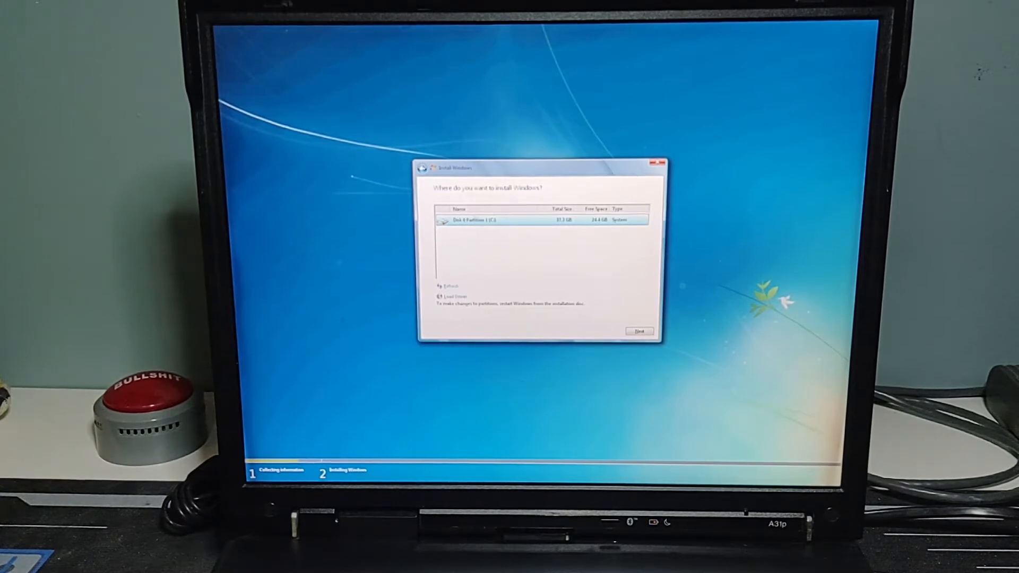
click(639, 331)
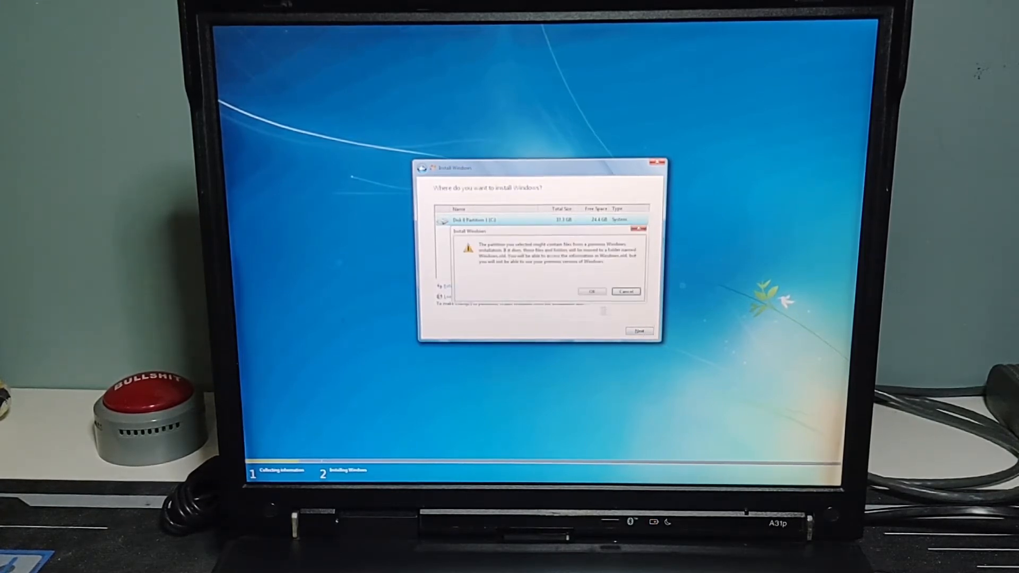
click(591, 290)
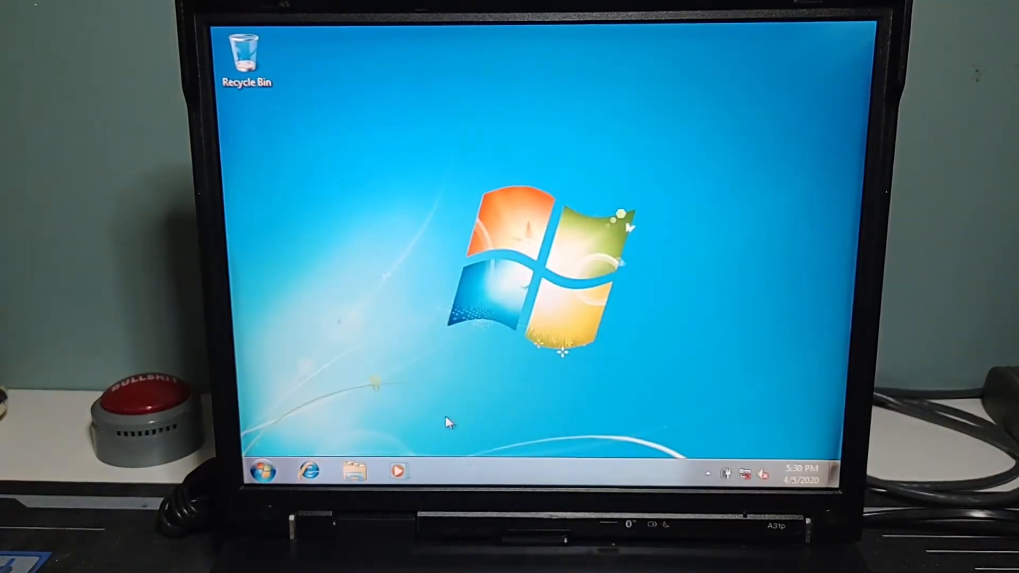
mouse_move(563, 361)
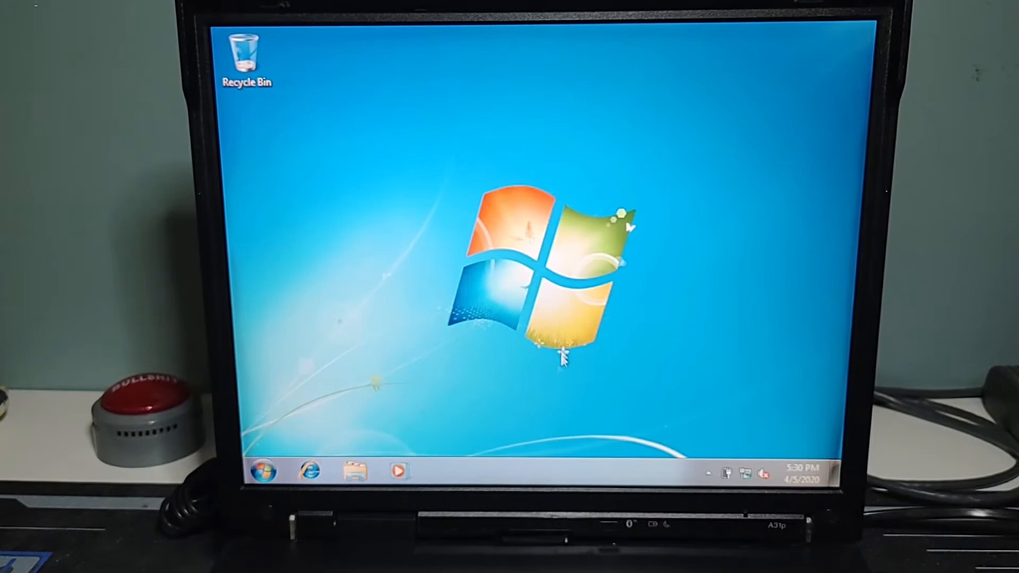
mouse_move(441, 220)
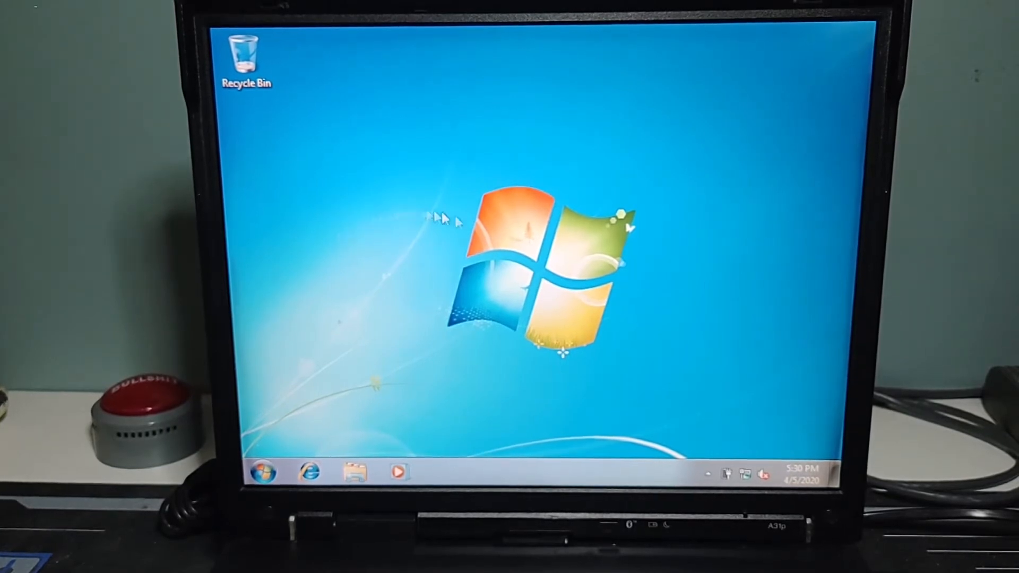
mouse_move(549, 242)
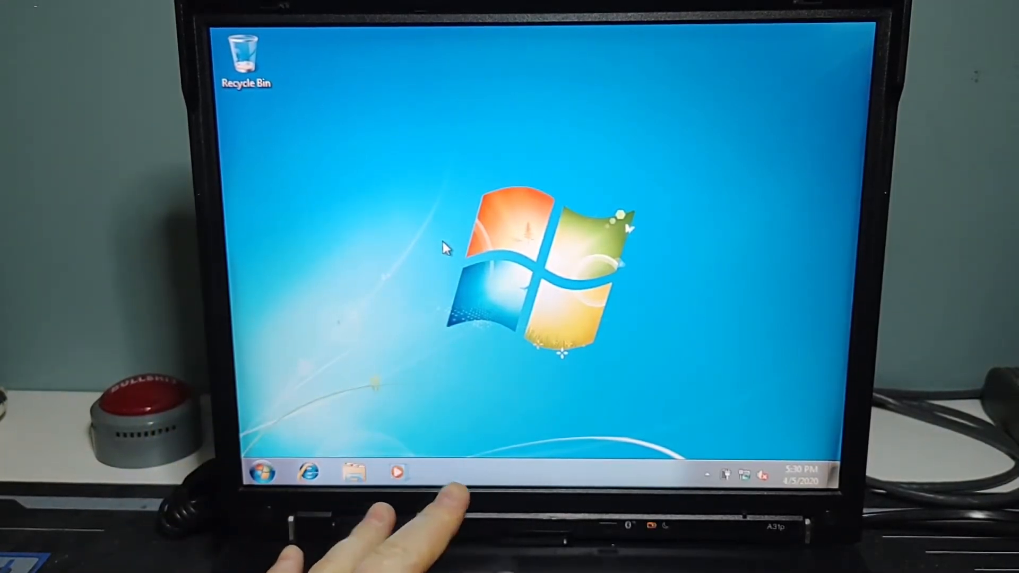
mouse_move(510, 420)
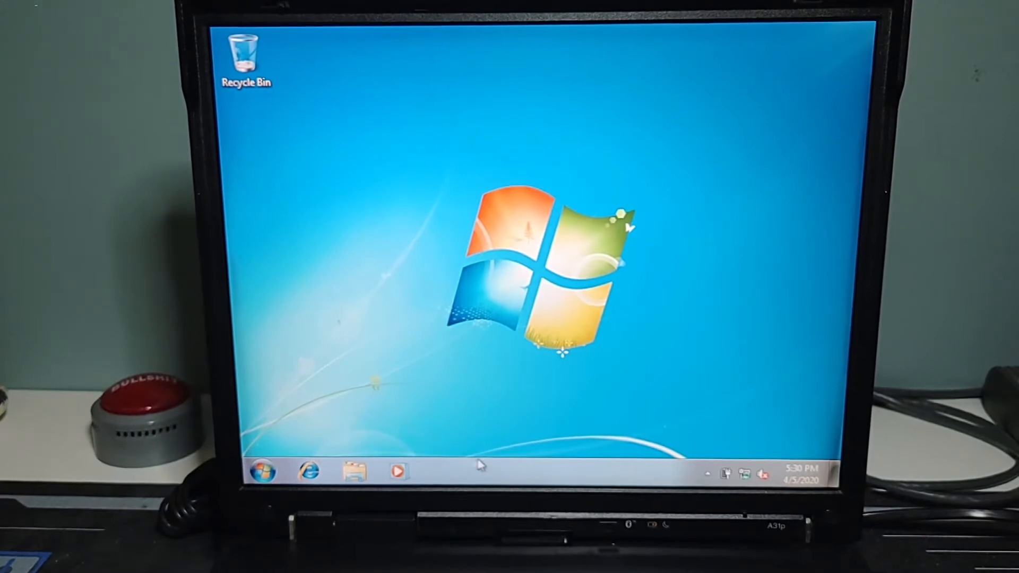
right_click(251, 471)
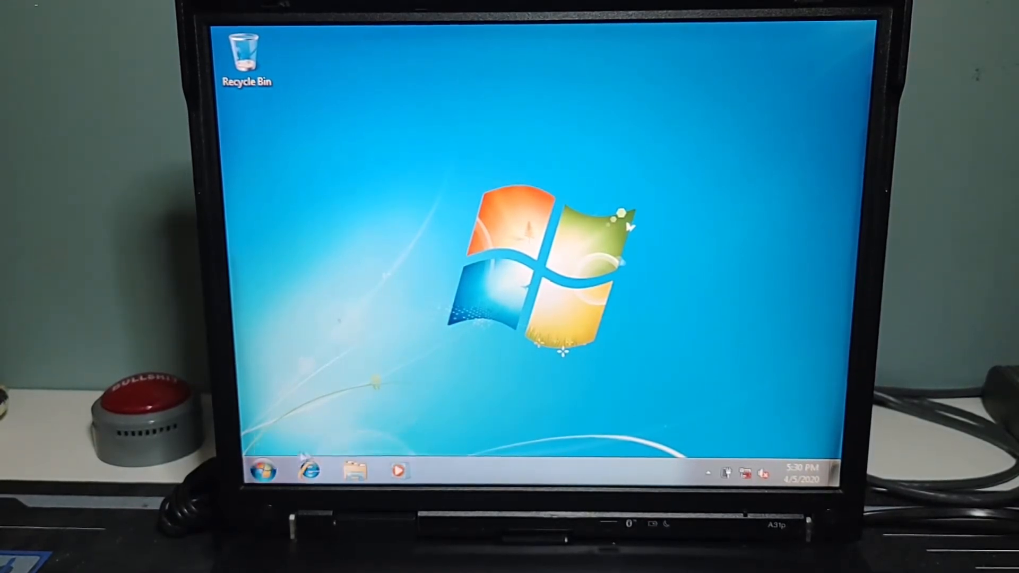
Show Computer's Properties from the Start menu, revealing Windows 7 Professional with 1.00 GB RAM.
click(259, 469)
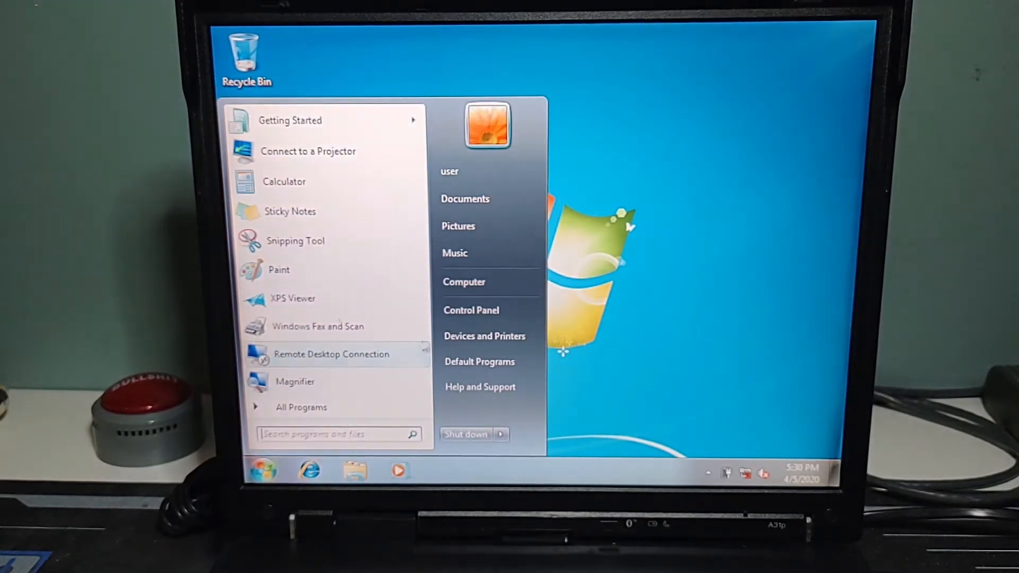
right_click(464, 281)
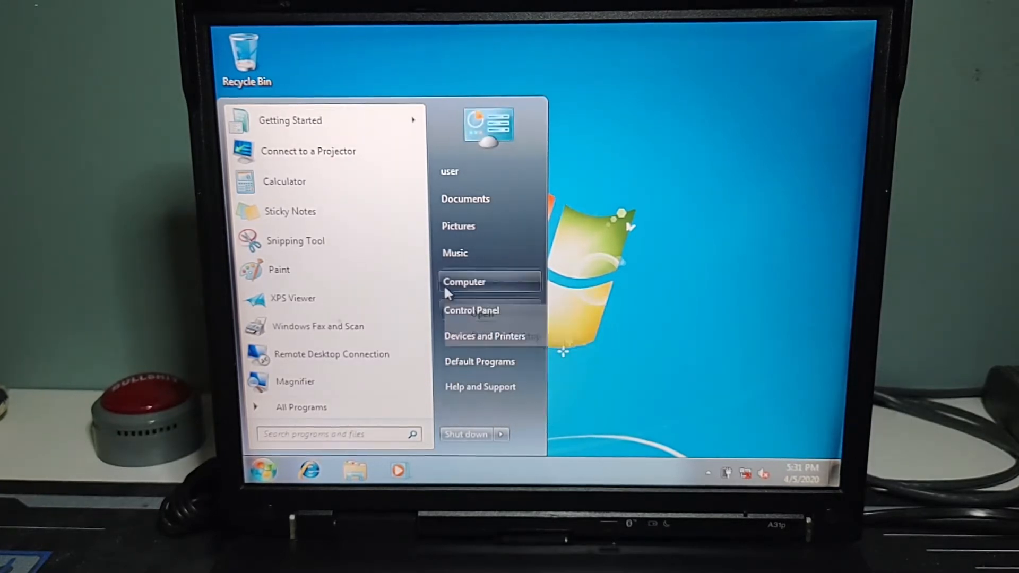
right_click(464, 281)
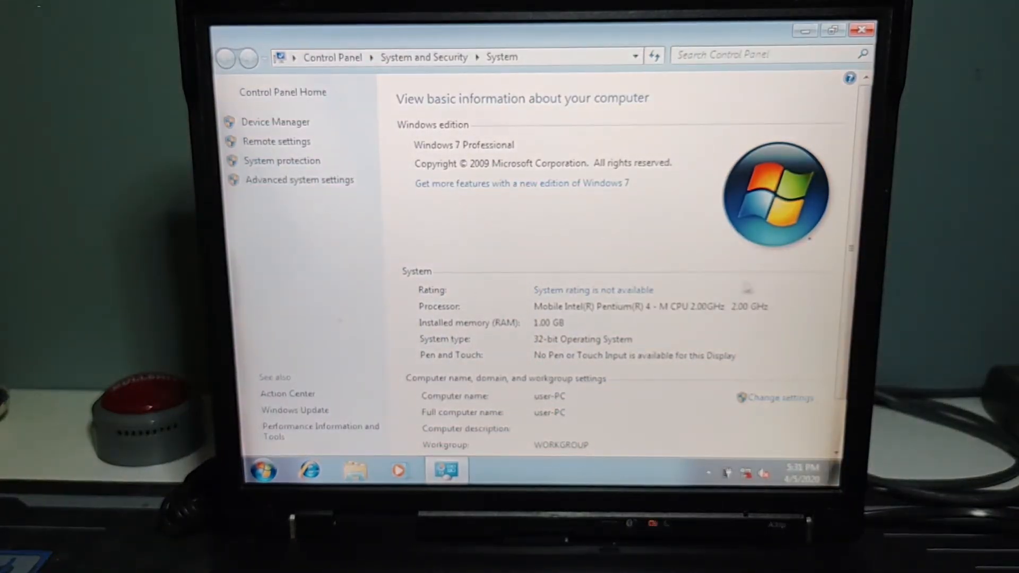
scroll(down, 3)
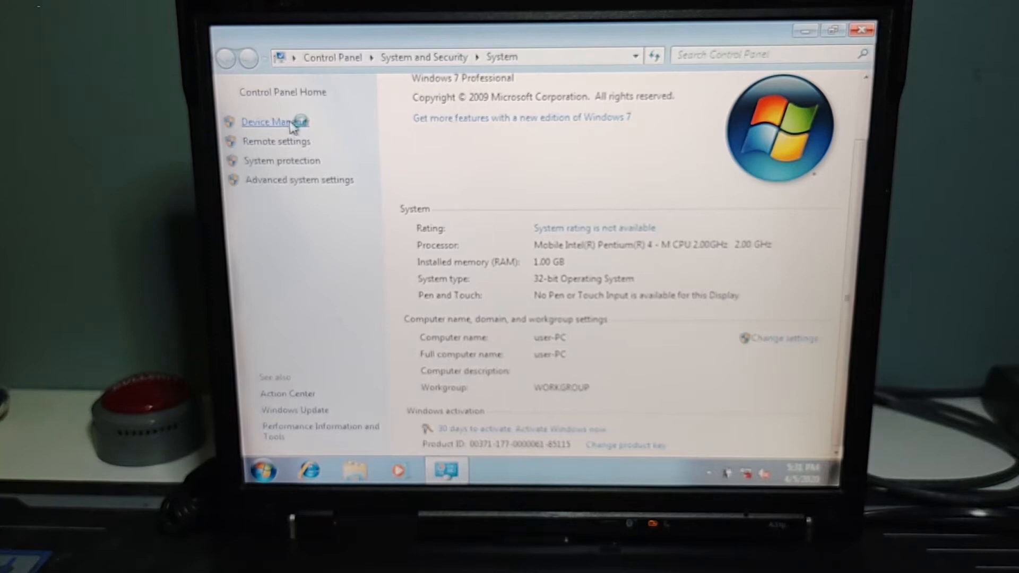
Check Device Manager's Other devices for missing drivers, then close the System window.
click(273, 121)
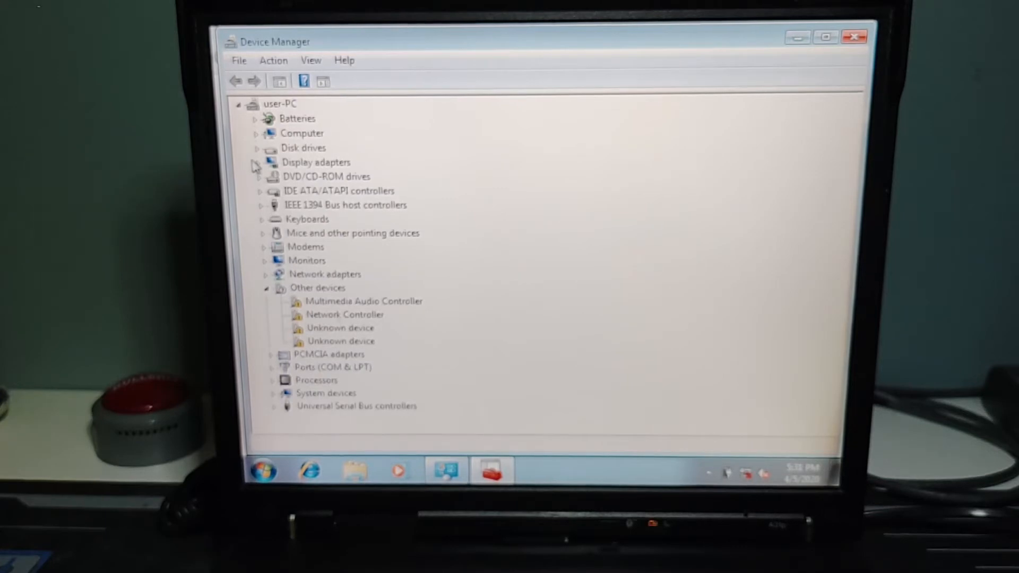
click(256, 162)
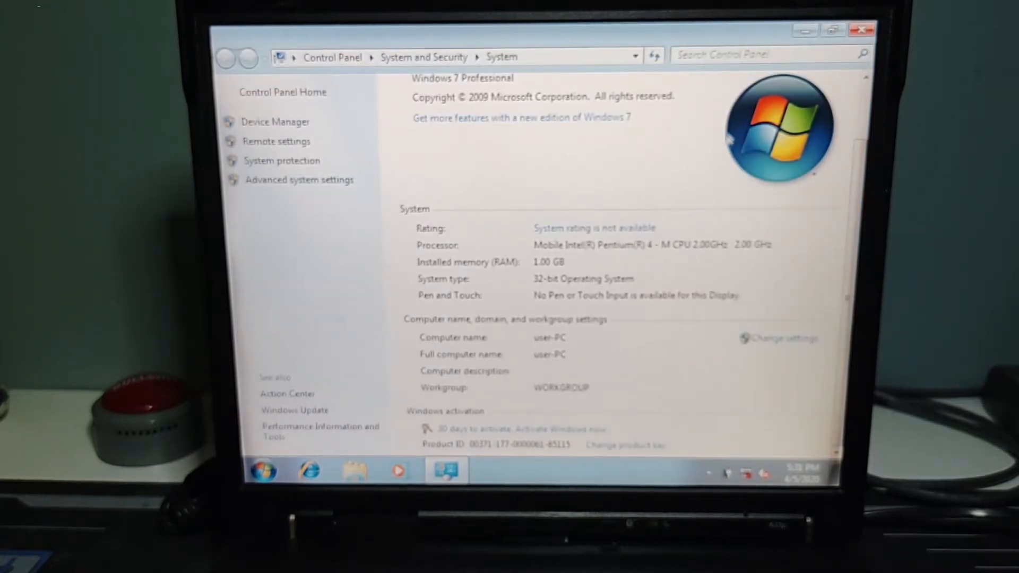
click(862, 29)
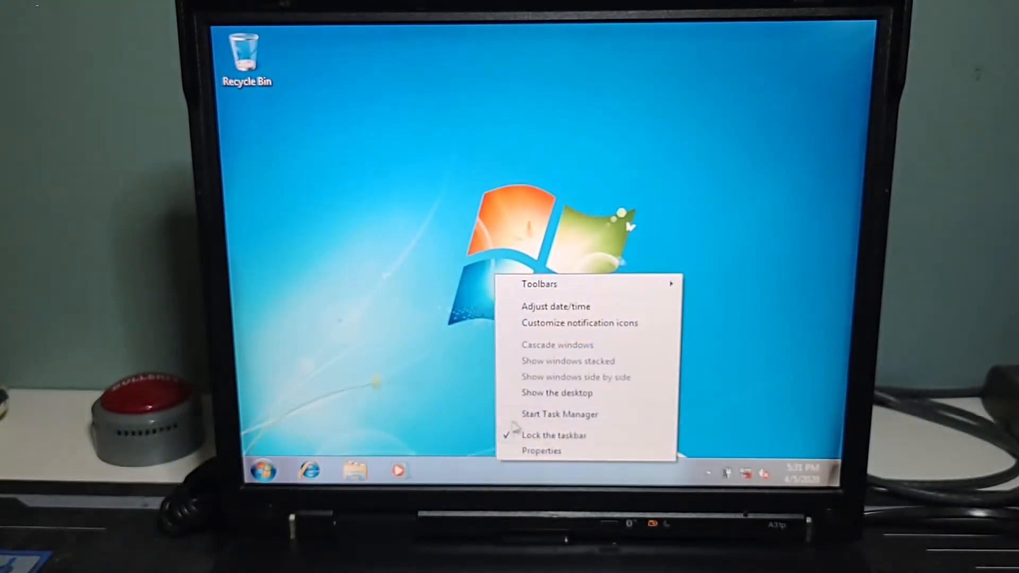
Launch Task Manager full-screen and switch to the Performance view.
click(559, 414)
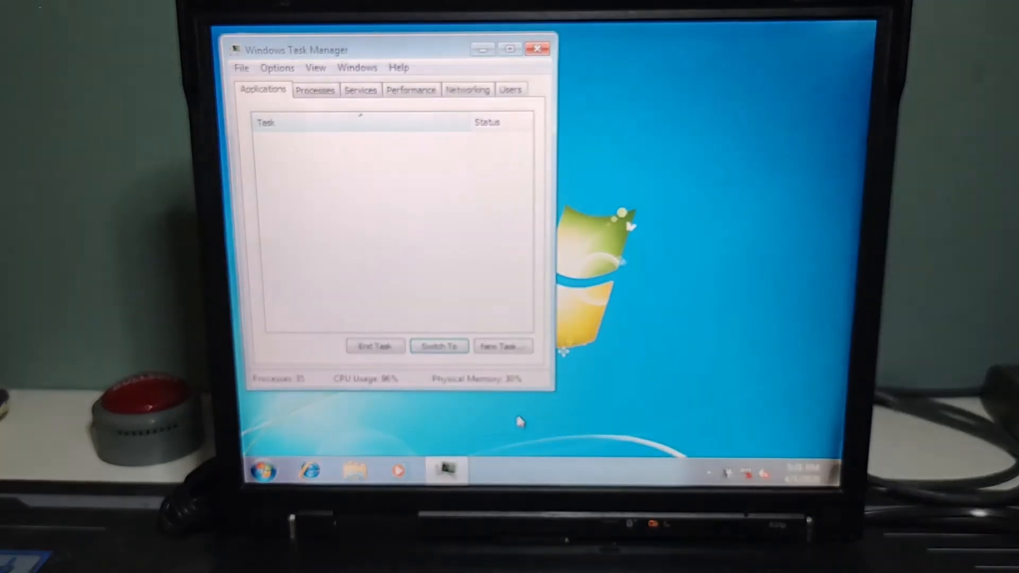
click(315, 89)
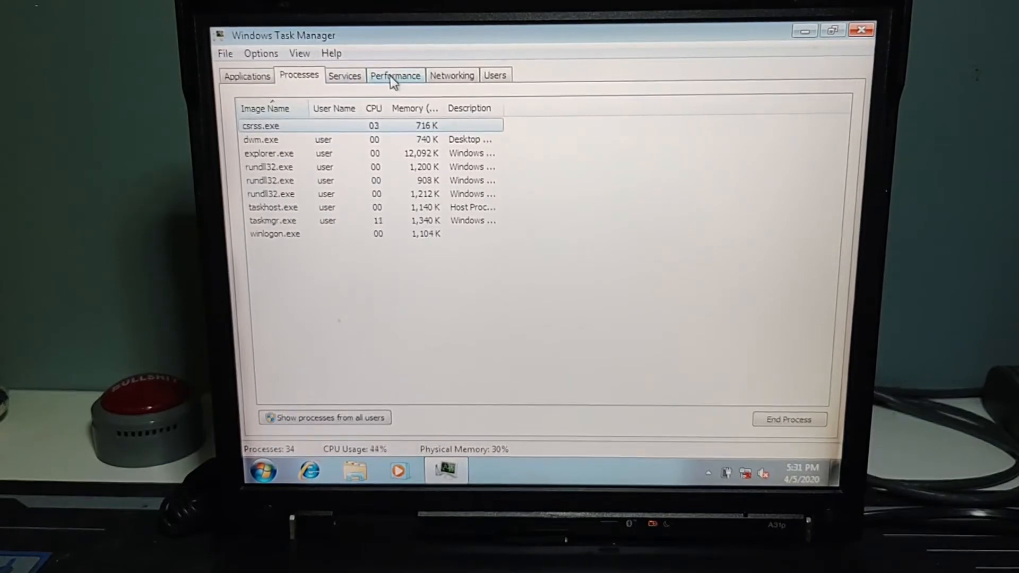
click(395, 74)
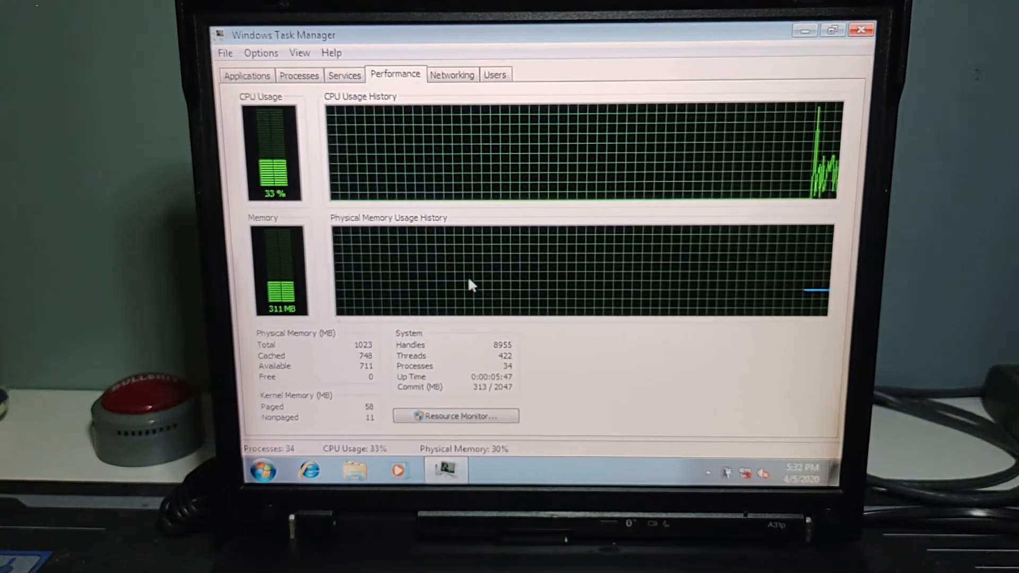
mouse_move(416, 236)
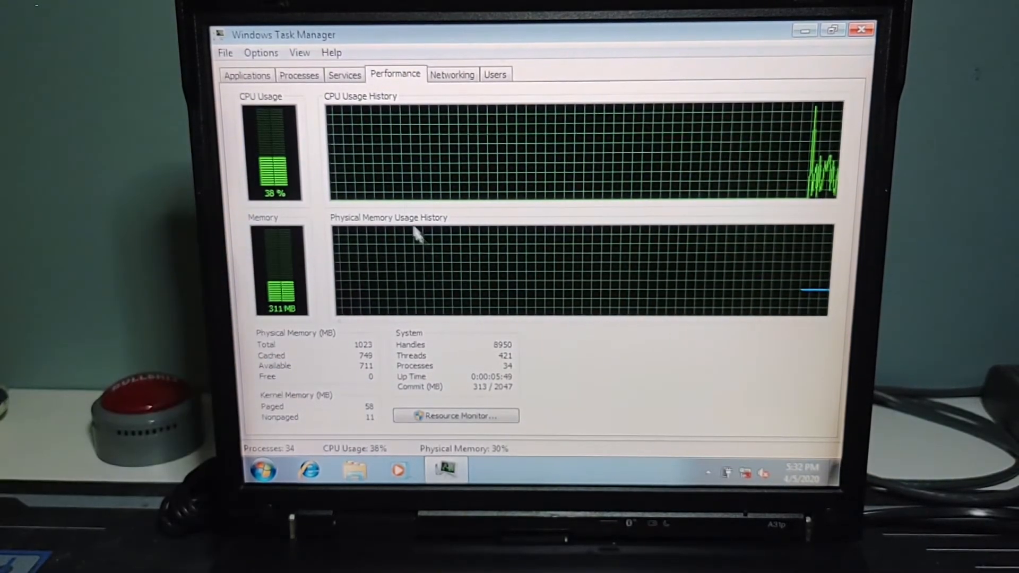
mouse_move(384, 189)
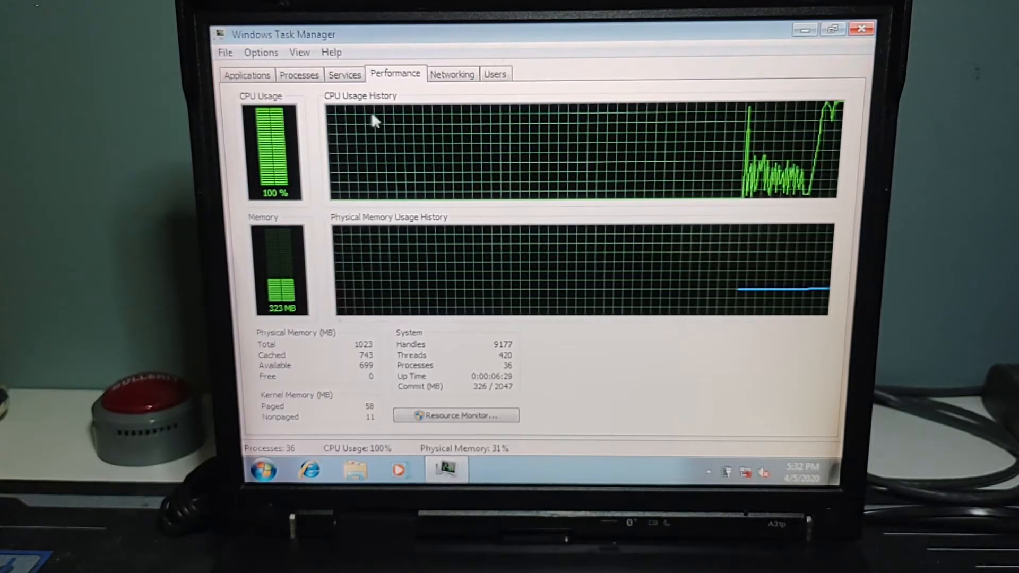
Return to the running processes list after watching CPU reach 100%.
click(300, 74)
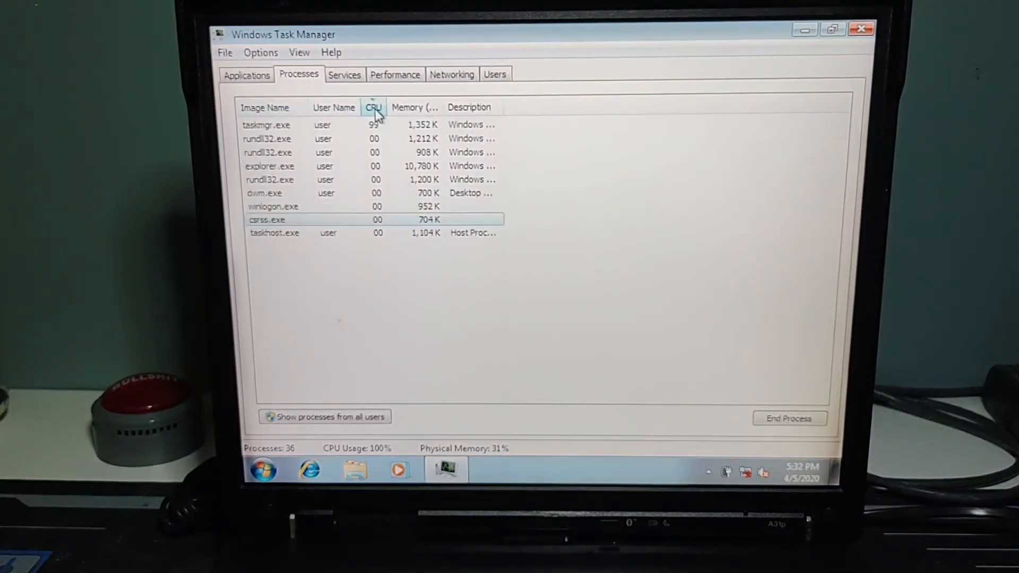
Show all users' processes ranked by CPU with widened columns, then close Task Manager.
click(373, 107)
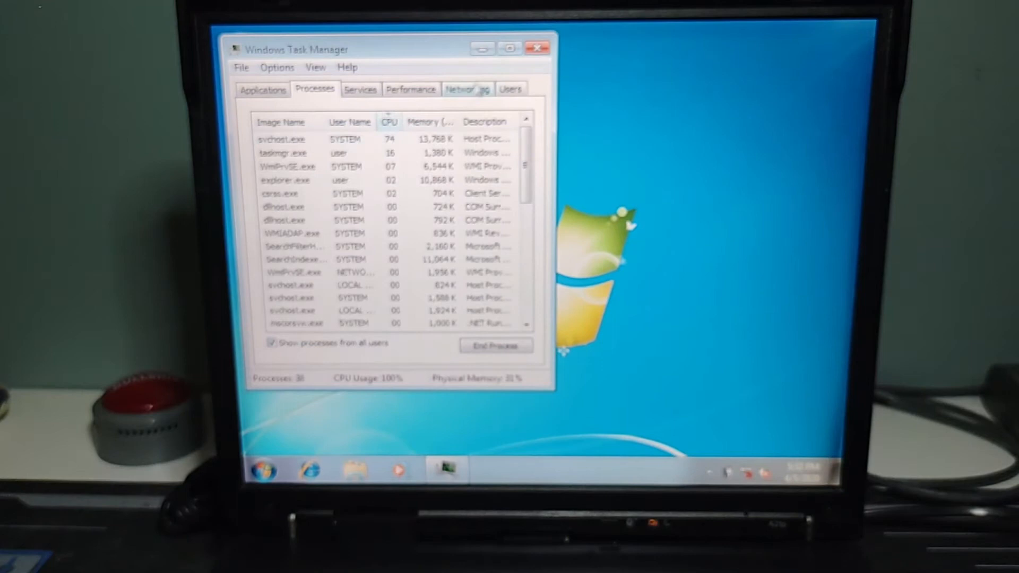
click(373, 107)
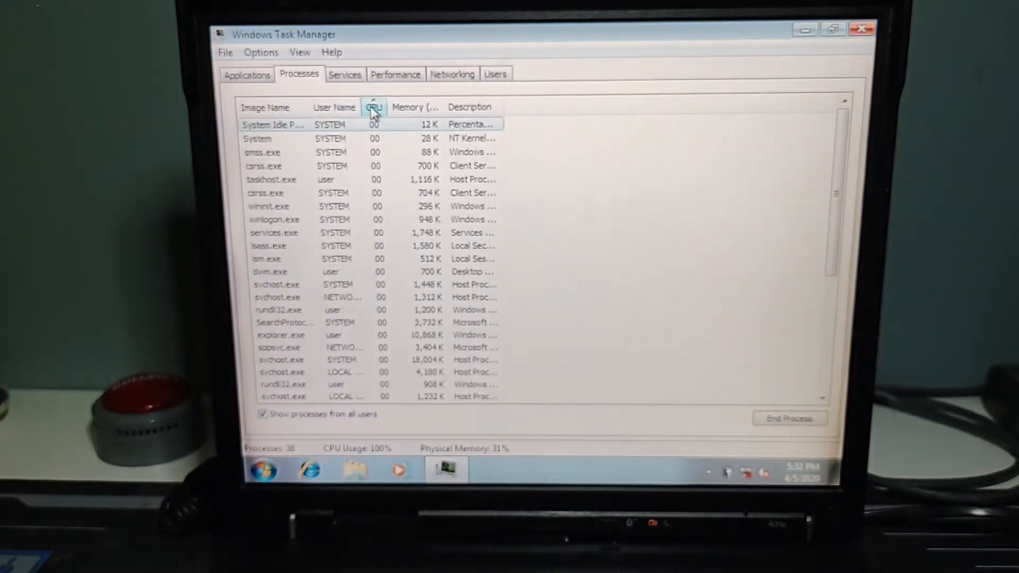
click(372, 107)
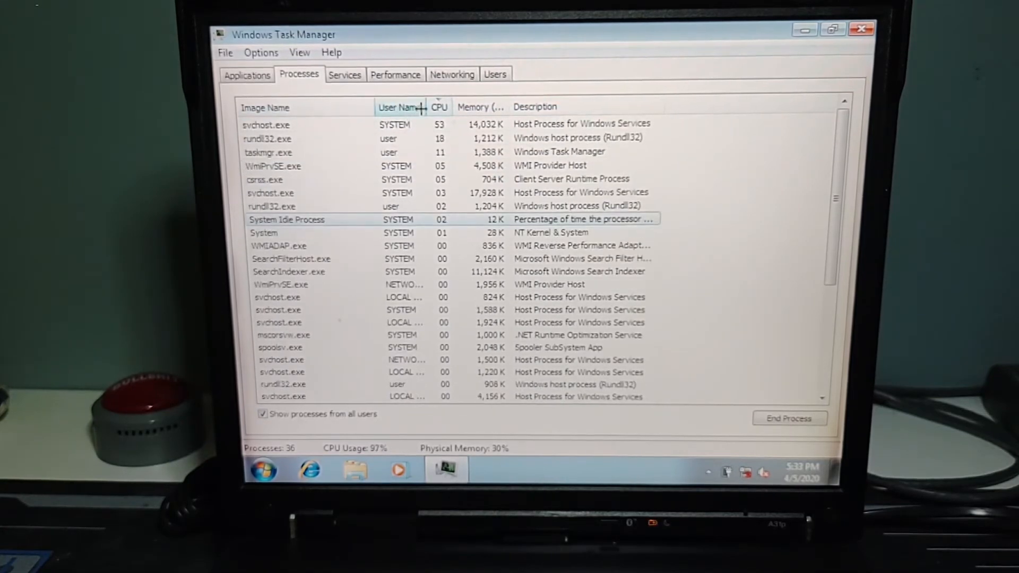
click(439, 106)
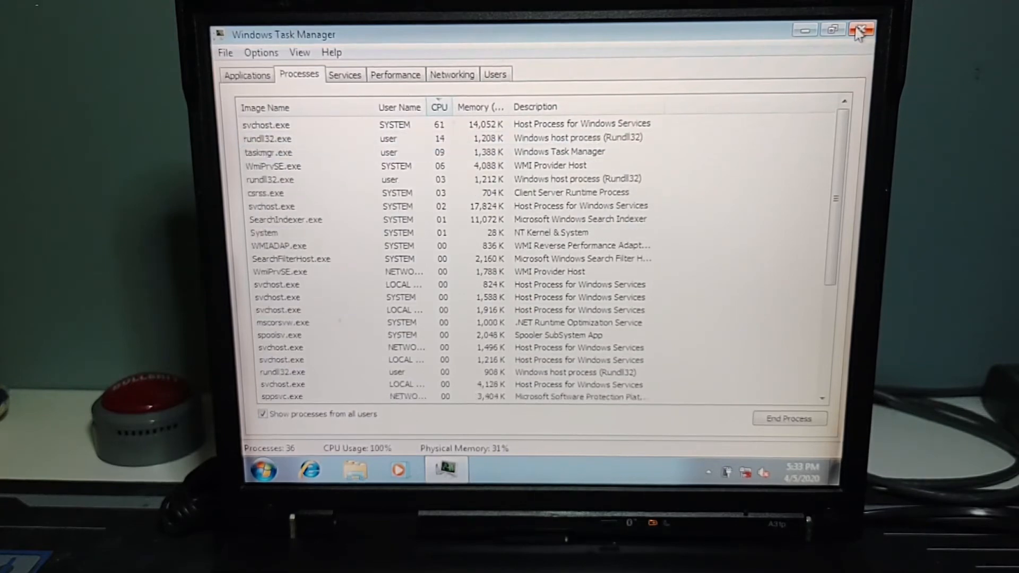
click(861, 30)
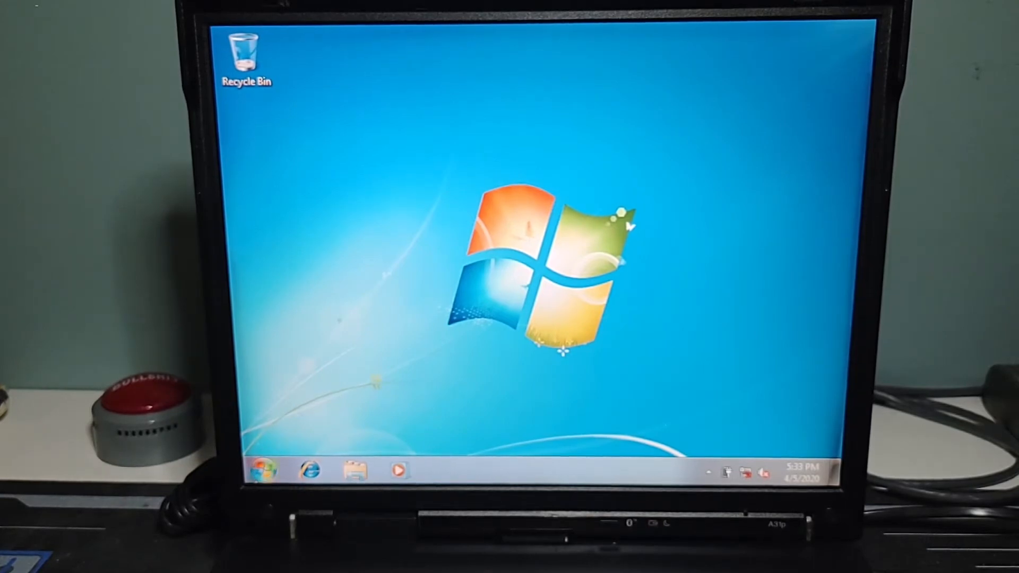
click(247, 470)
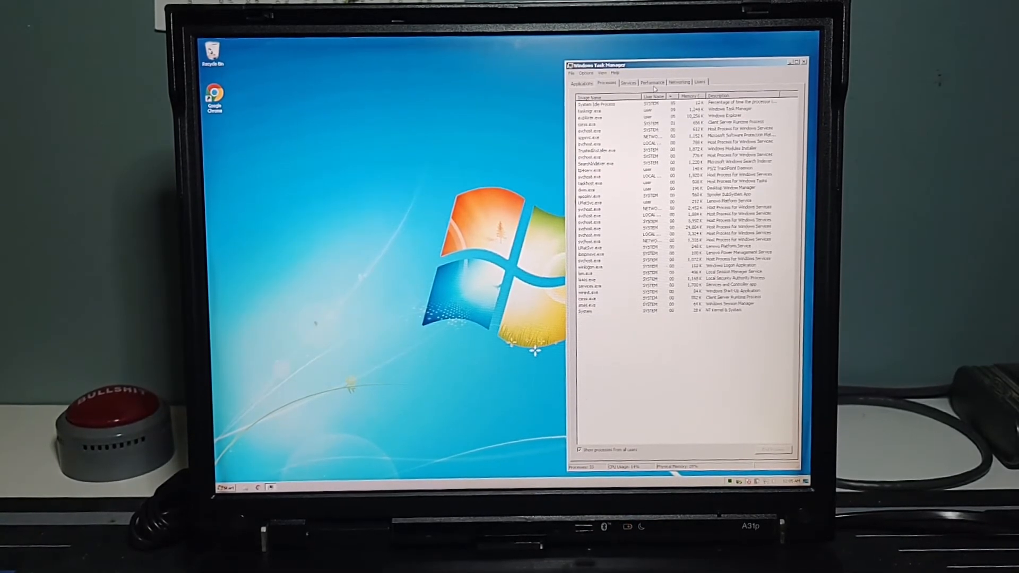
Show the CPU and memory performance graphs in Task Manager beside the desktop.
click(652, 82)
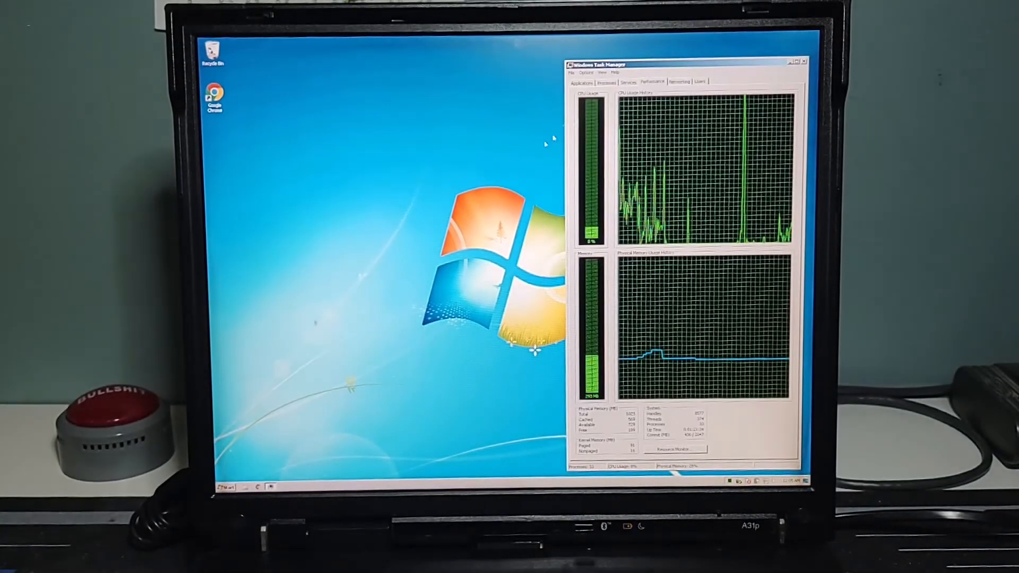